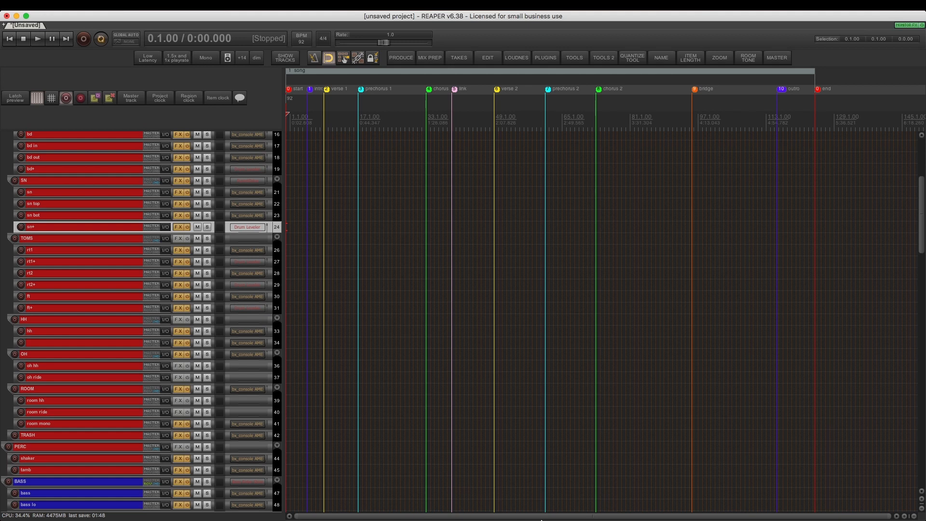
# Step: Pick the drum loop WAVs and browse the other stem folders for import
pyautogui.scroll(3)
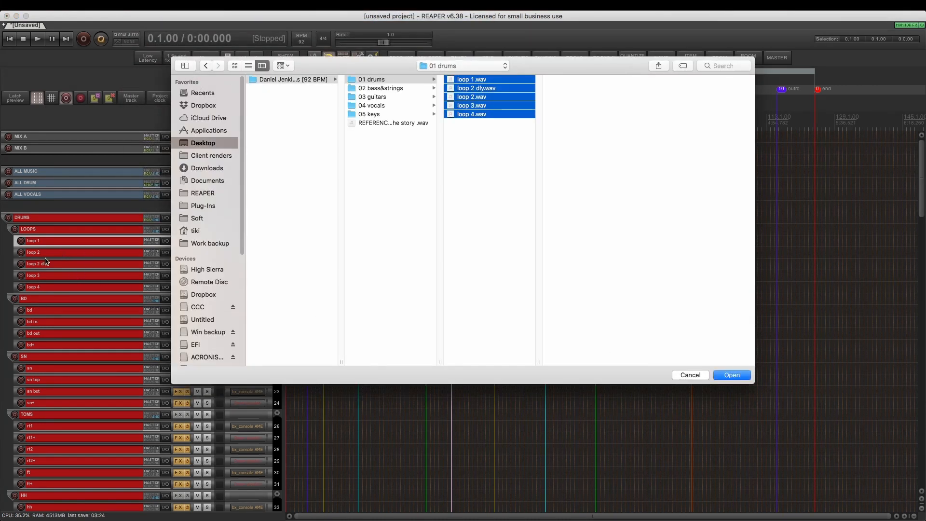
pyautogui.click(731, 375)
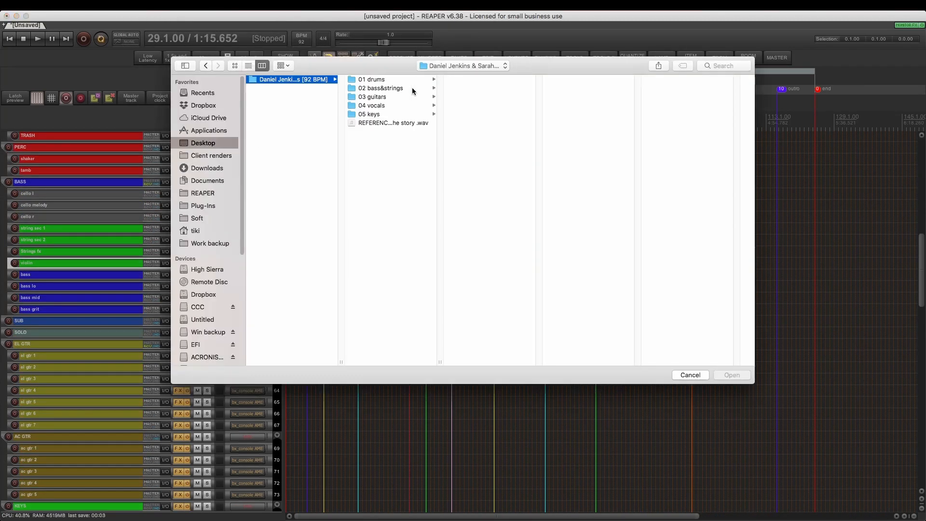
pyautogui.click(688, 374)
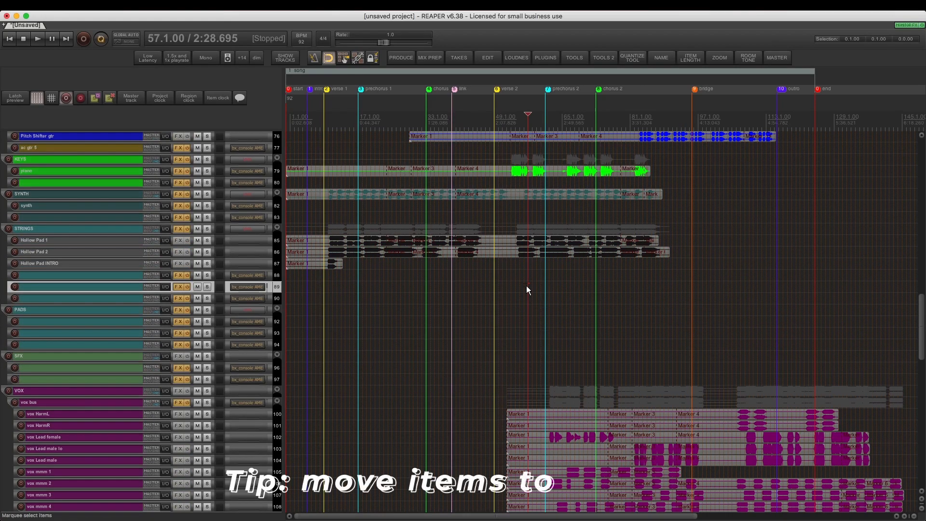
# Step: Move the selected items to the edit cursor at the project start
pyautogui.click(796, 31)
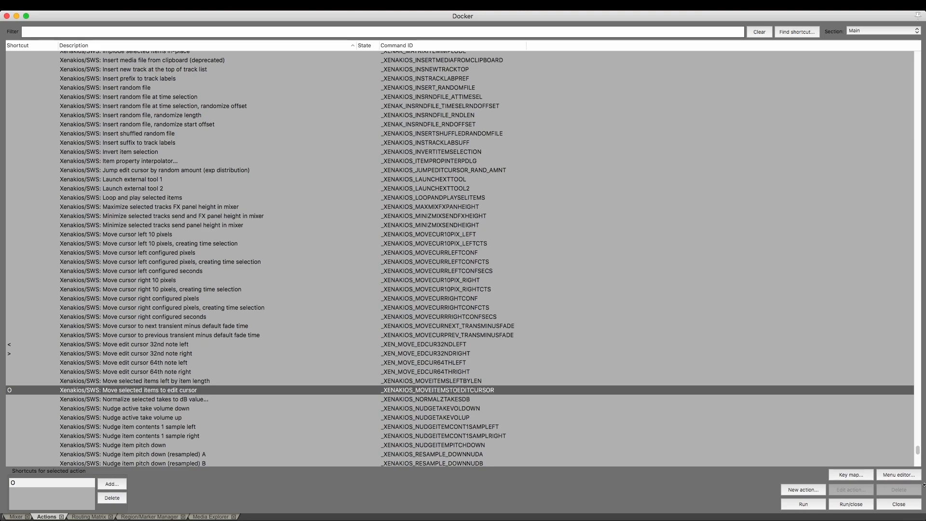
pyautogui.click(897, 504)
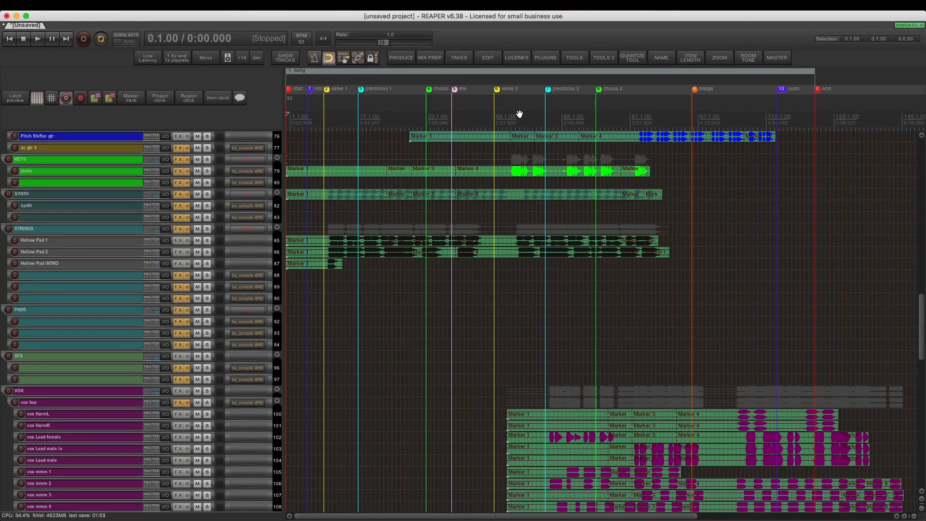
pyautogui.scroll(3)
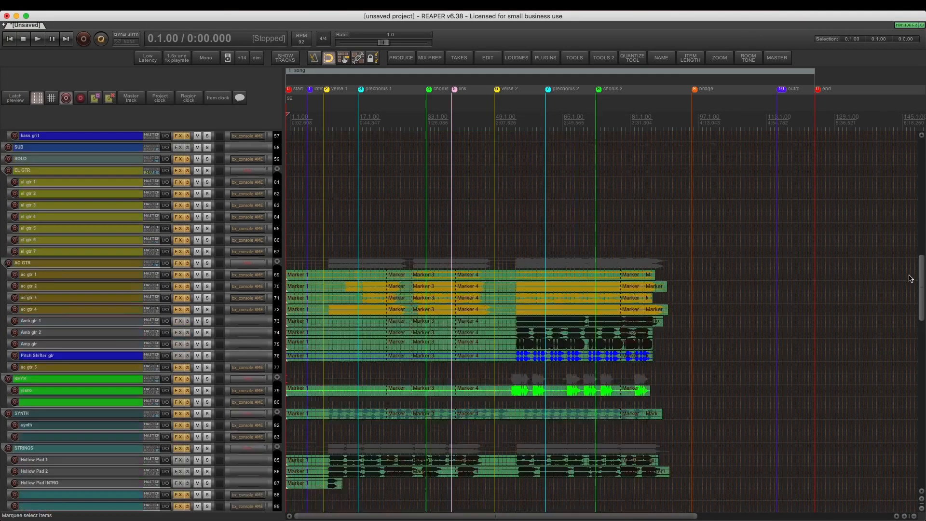
pyautogui.scroll(3)
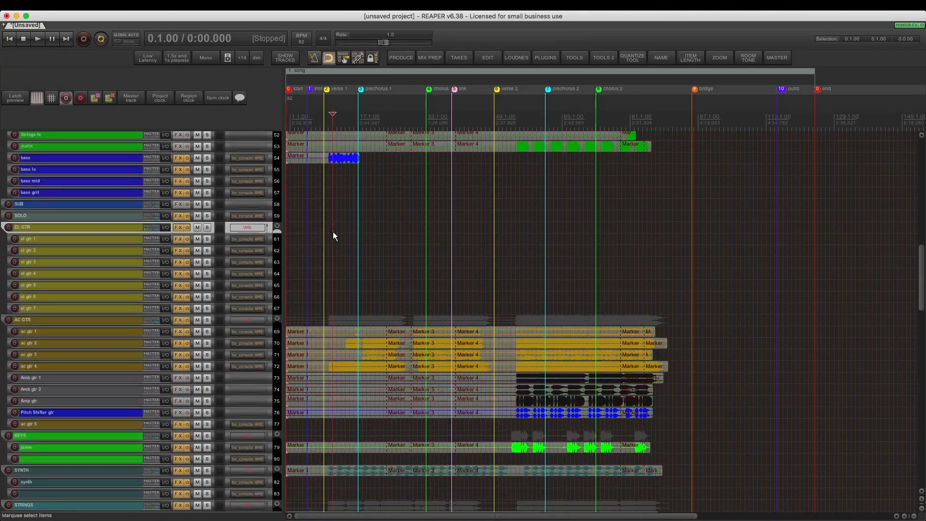
# Step: Show the PLUGINS toolbar and scroll through all tracks to check their items
pyautogui.scroll(3)
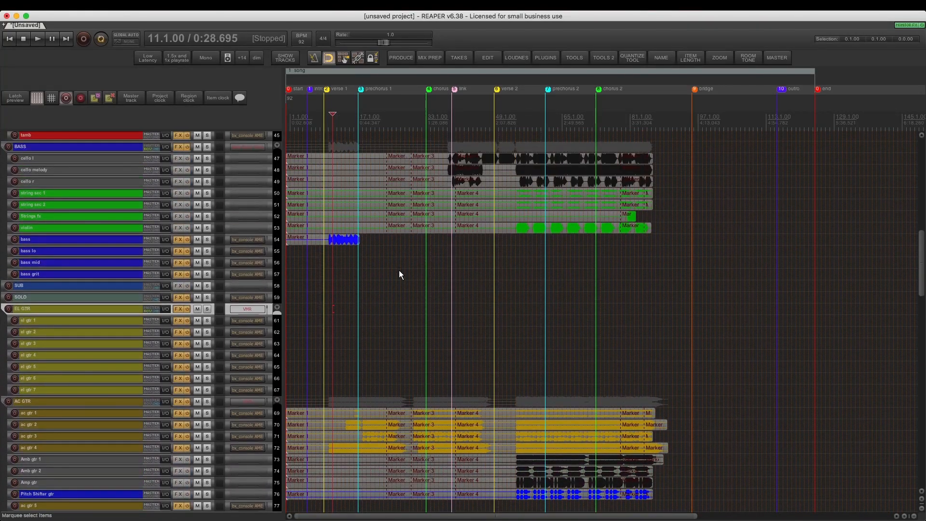
pyautogui.click(544, 57)
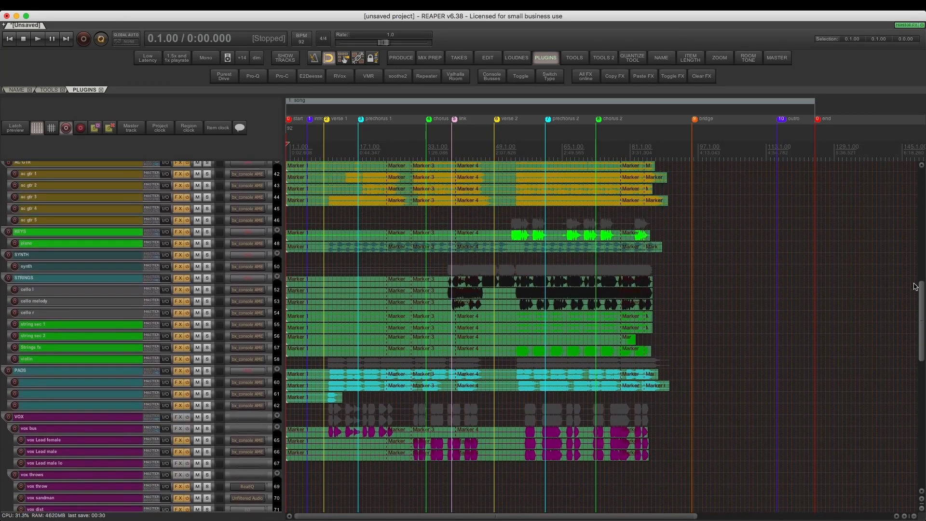
pyautogui.scroll(3)
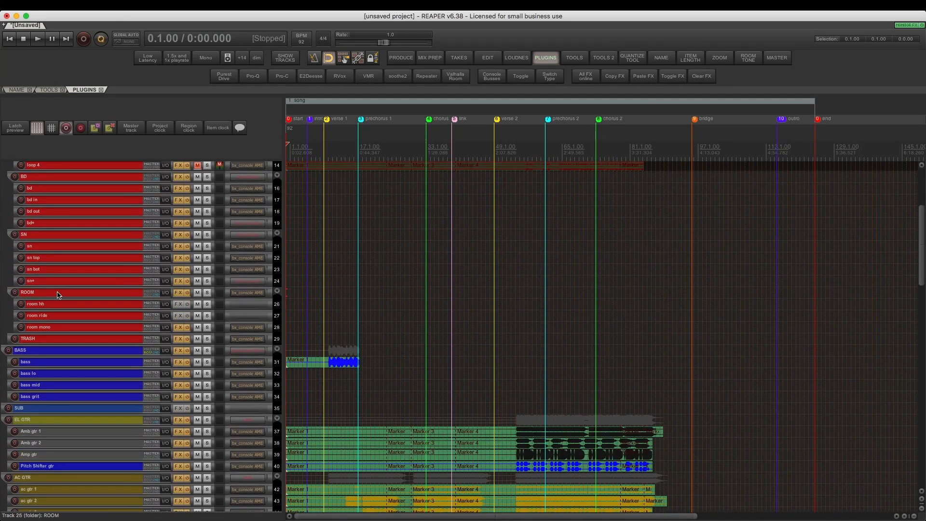
pyautogui.scroll(3)
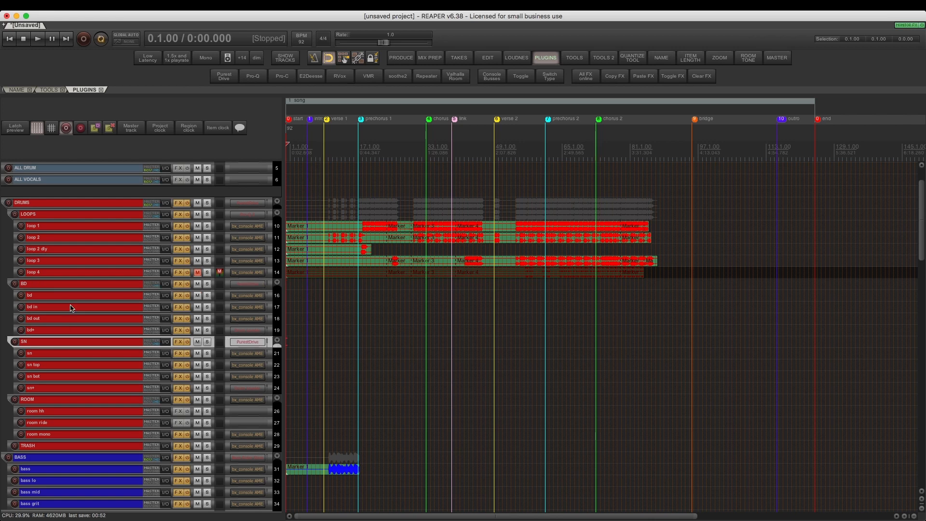
pyautogui.scroll(-3)
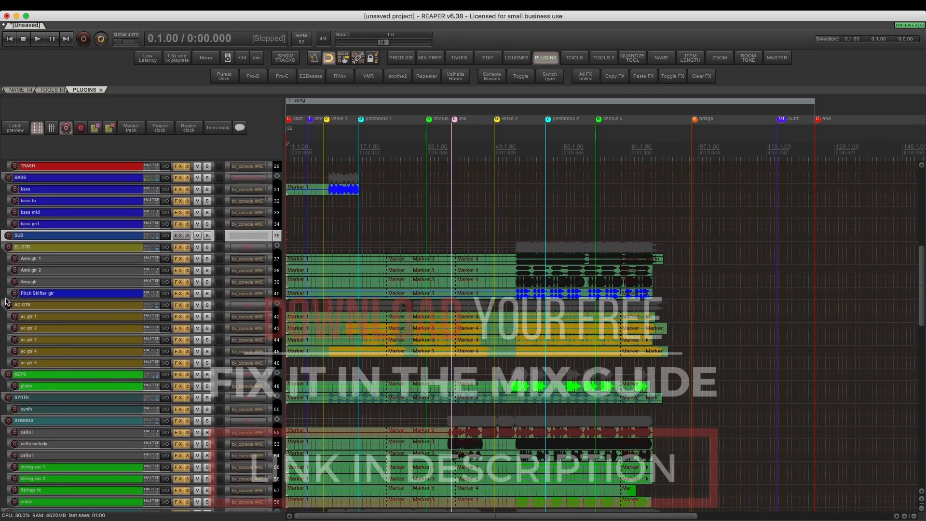
pyautogui.scroll(-3)
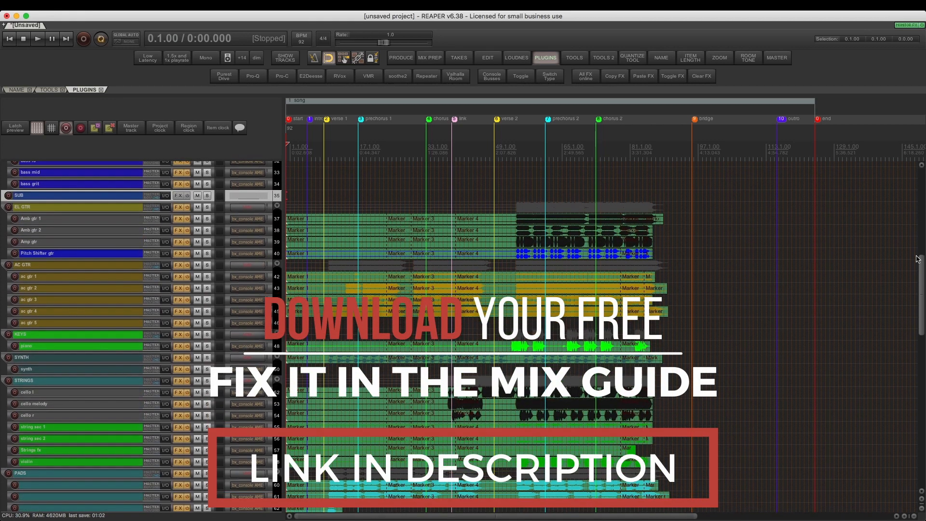
pyautogui.scroll(-3)
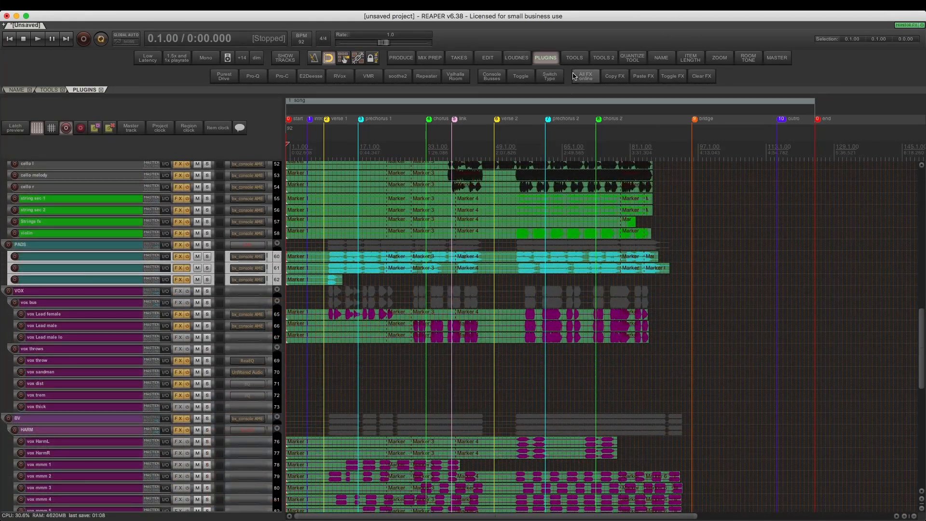
# Step: Bring up the NAME toolbar with the track and item naming tools
pyautogui.click(659, 57)
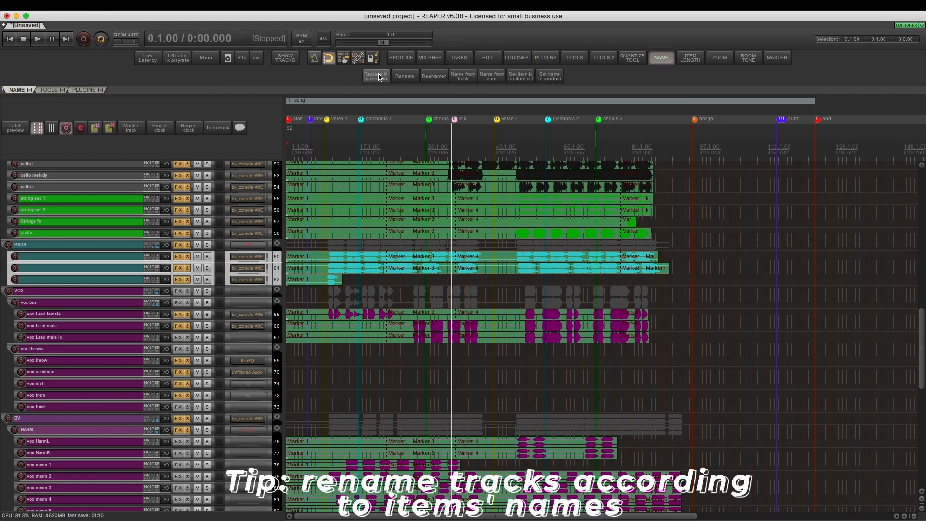
pyautogui.moveTo(454, 83)
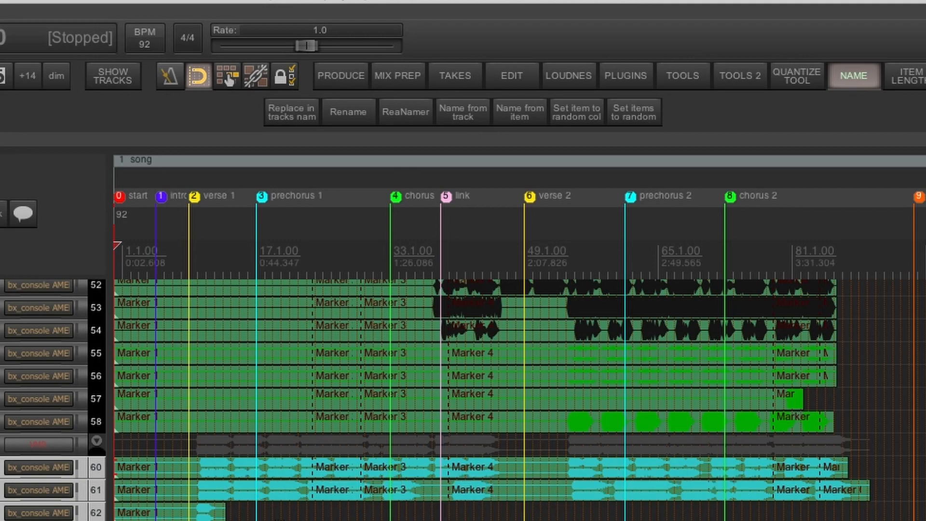
pyautogui.moveTo(537, 132)
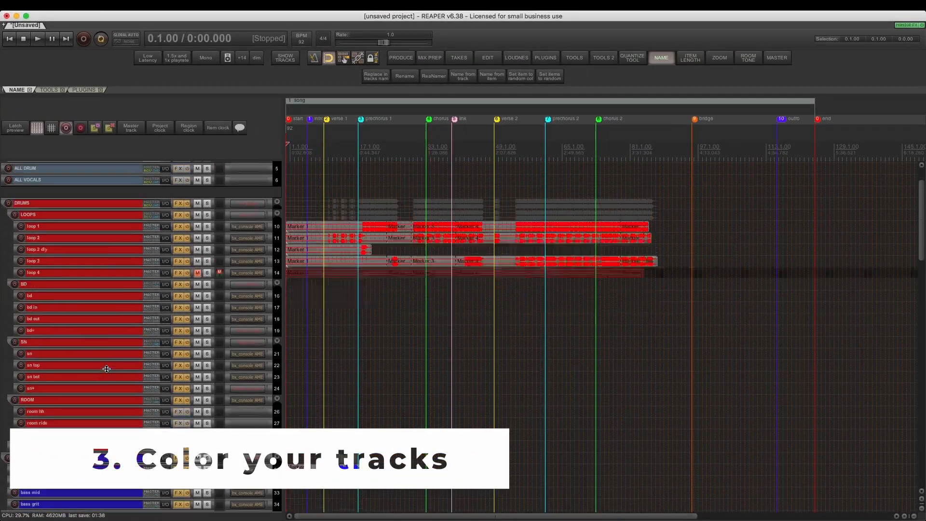
# Step: Scroll through the tracks while colouring the harmony tracks and items pink
pyautogui.scroll(-3)
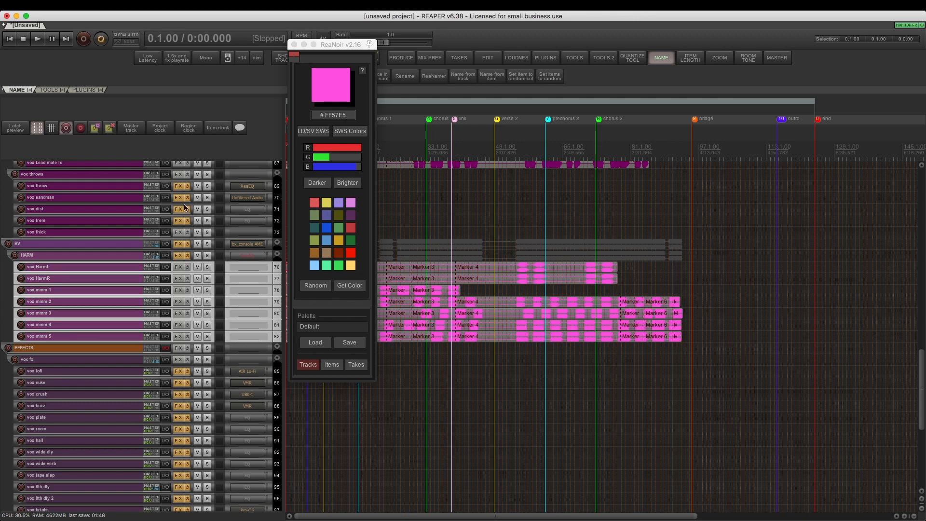
pyautogui.scroll(3)
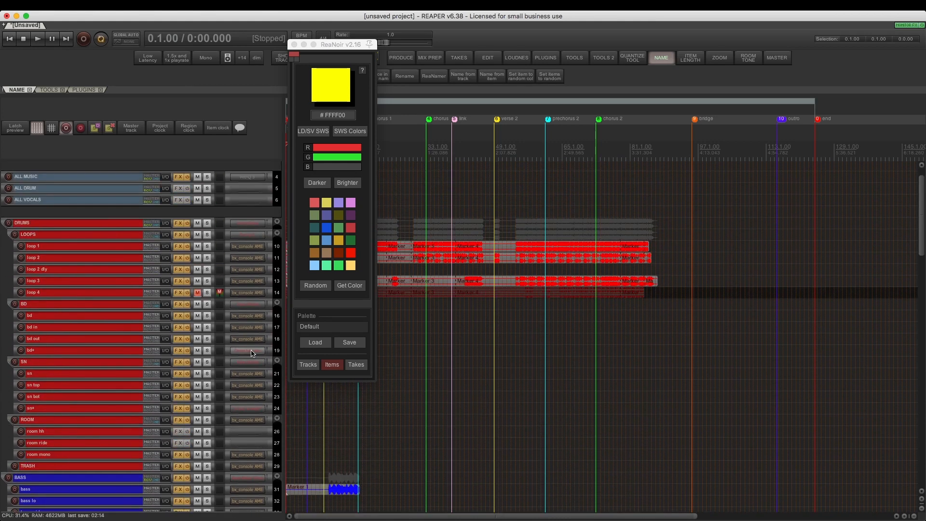
pyautogui.scroll(-3)
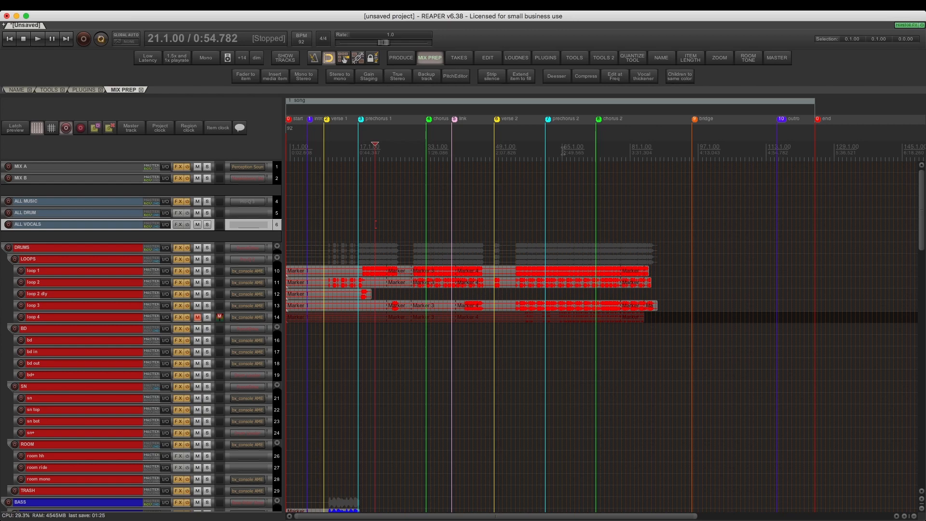
# Step: Select the vox Lead female track to back it up
pyautogui.click(388, 147)
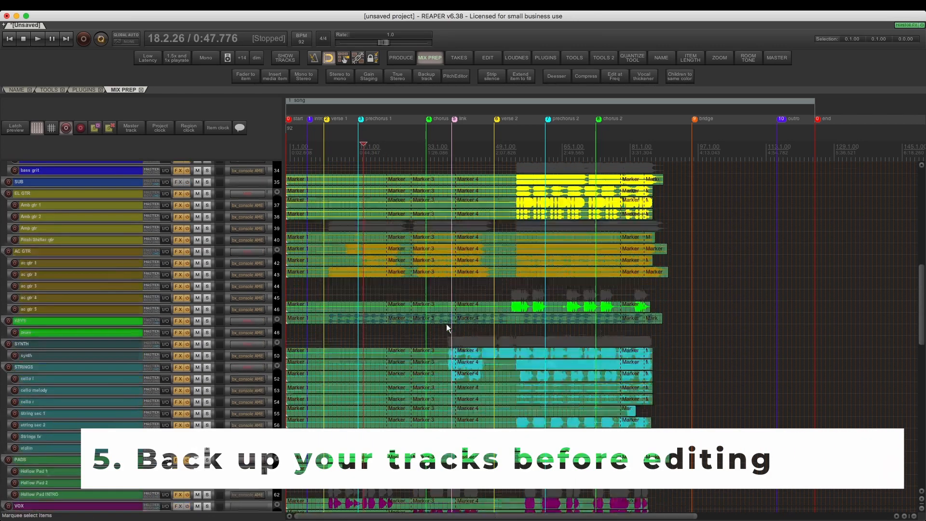
pyautogui.scroll(-3)
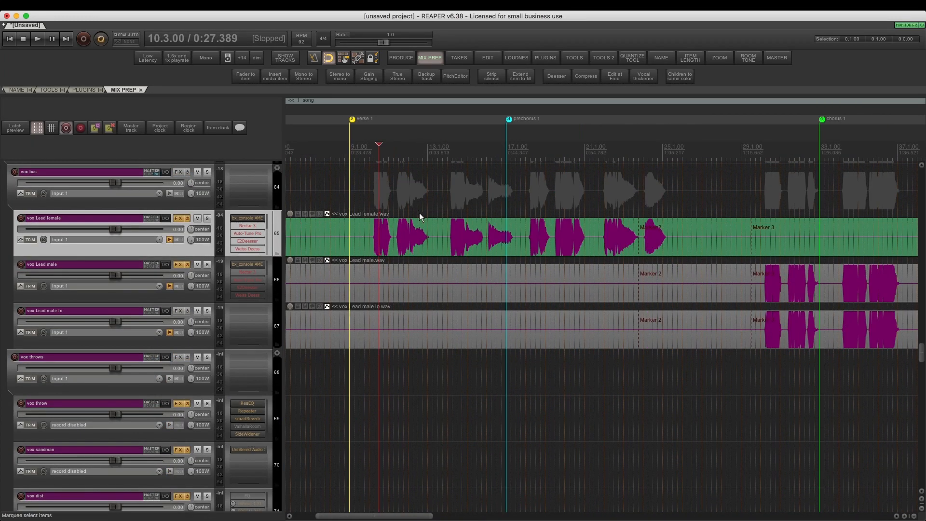
pyautogui.moveTo(425, 75)
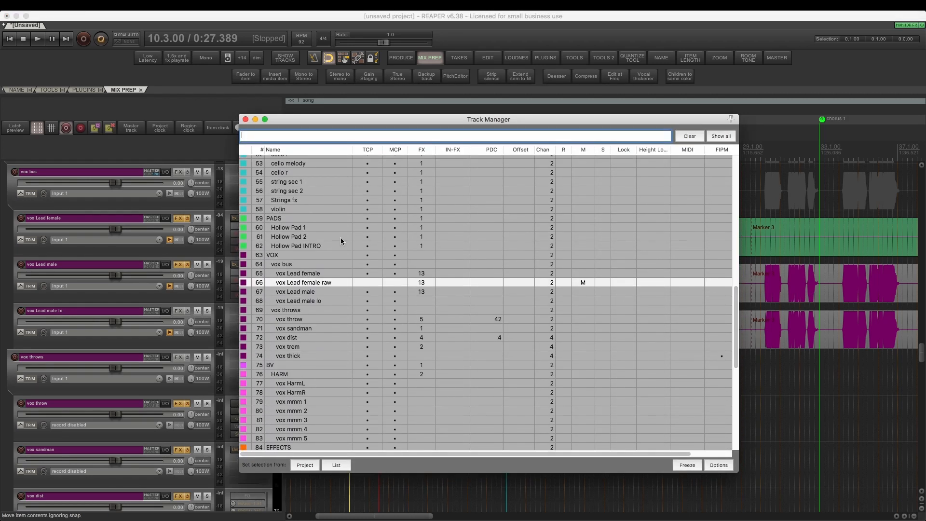
pyautogui.click(303, 283)
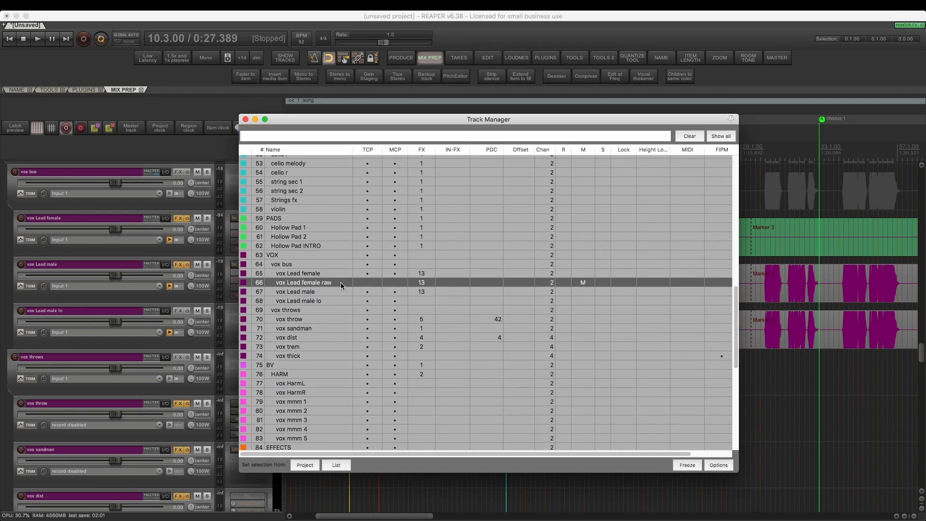
pyautogui.moveTo(383, 283)
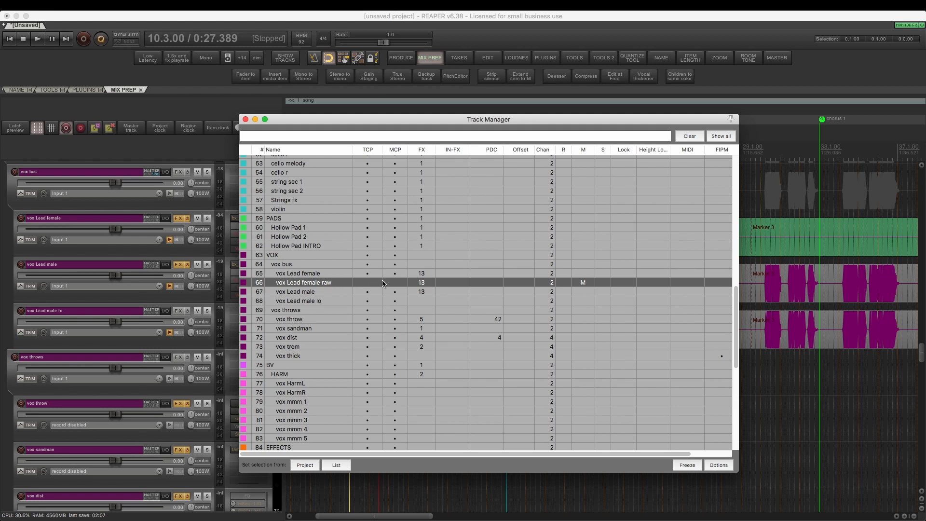
pyautogui.moveTo(399, 283)
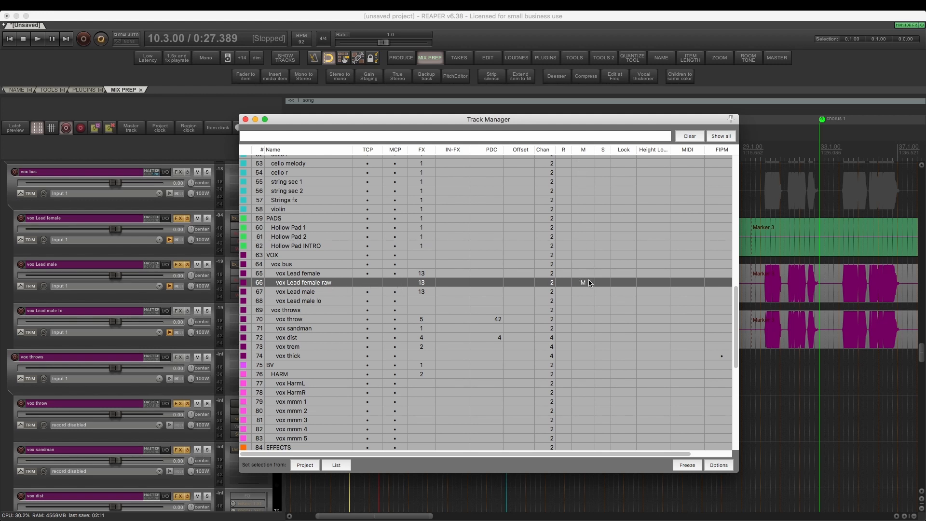
pyautogui.moveTo(421, 279)
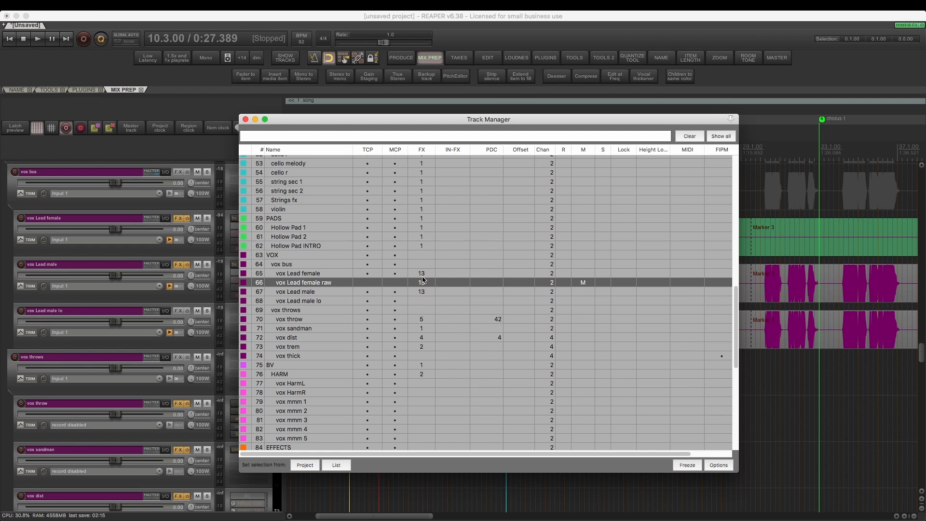
pyautogui.click(246, 120)
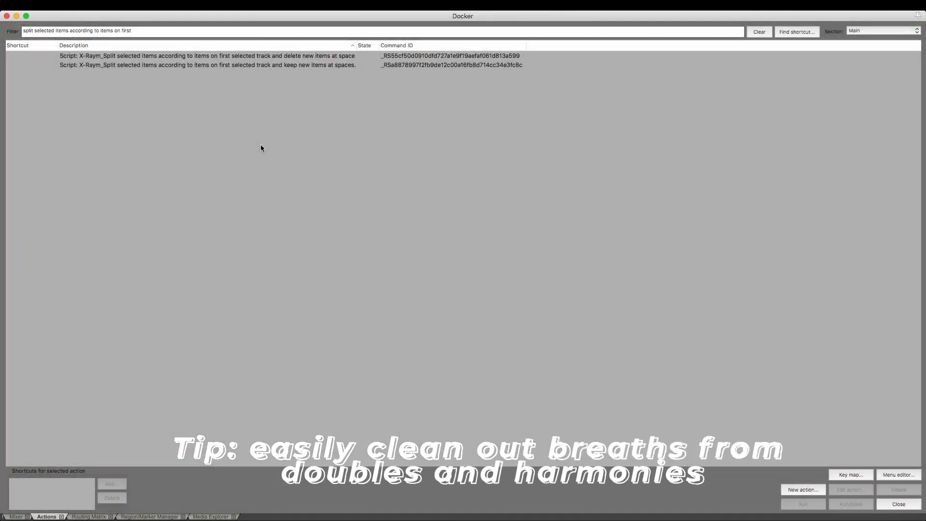
pyautogui.moveTo(149, 58)
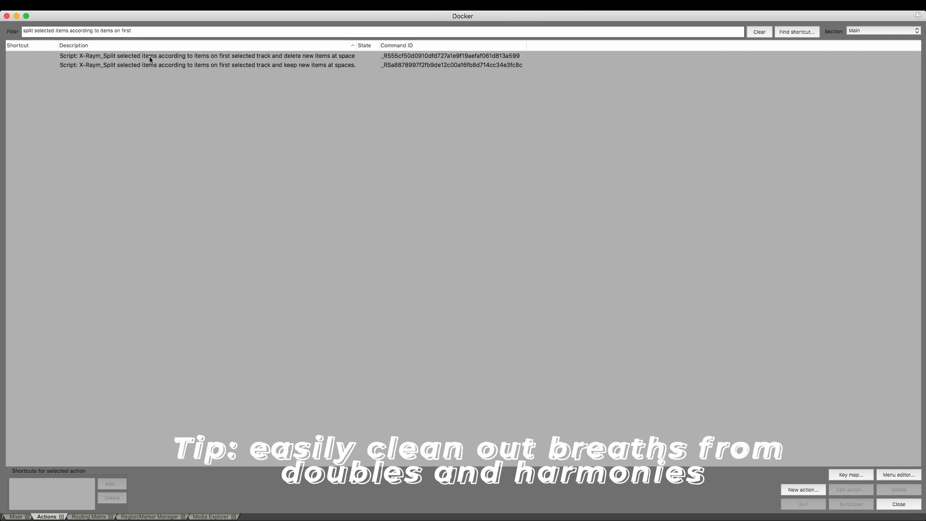
pyautogui.moveTo(174, 60)
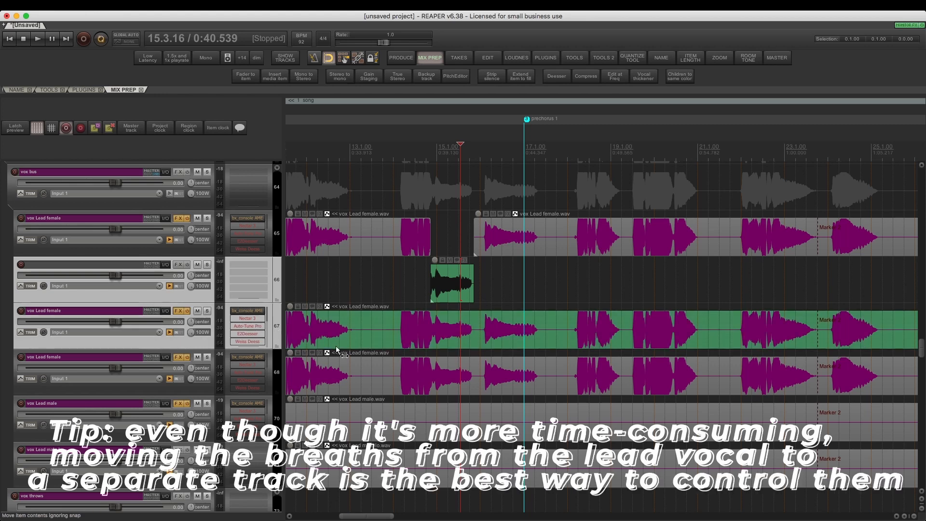
# Step: Switch toolbars after placing the breath clip on its own track
pyautogui.click(486, 57)
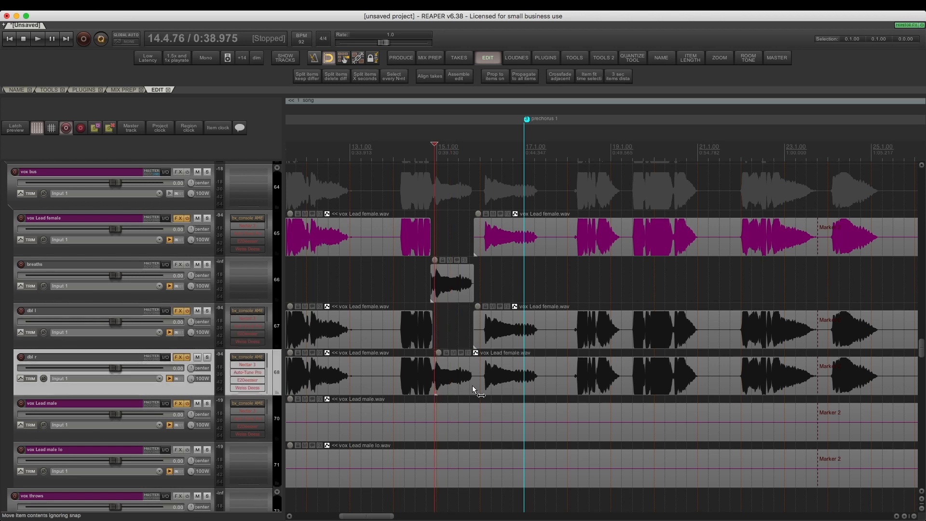
# Step: Cut the breath regions out of the selected double track with 'Split items keep difference'
pyautogui.click(781, 146)
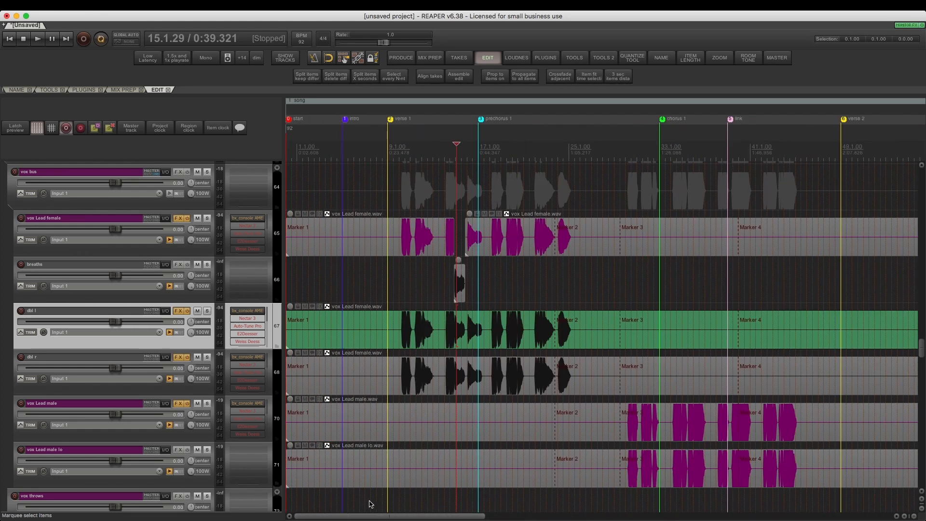
pyautogui.moveTo(542, 257)
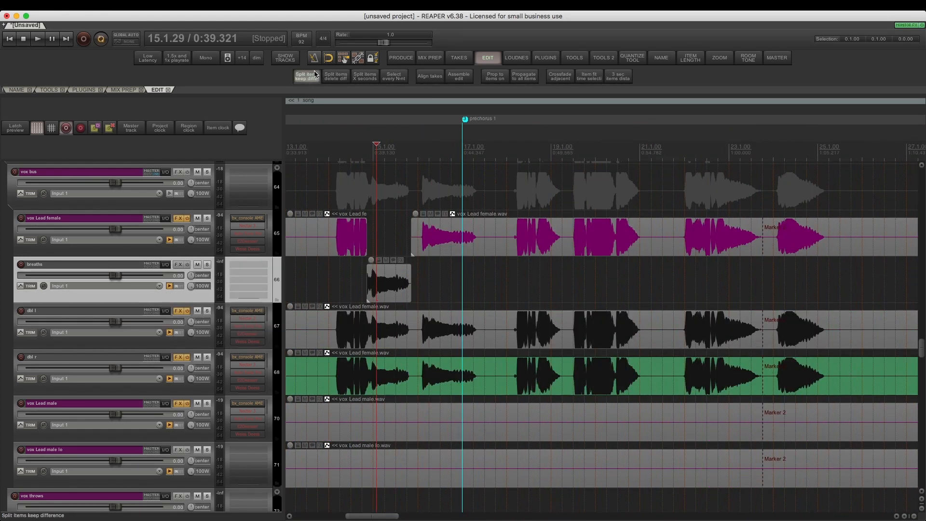
pyautogui.click(393, 327)
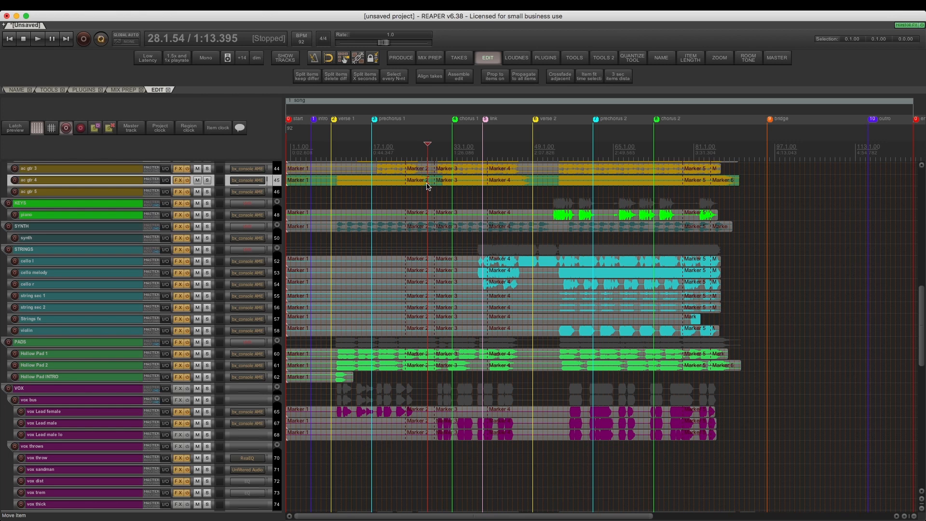
# Step: Normalize the selected items to -20 LUFS from the LOUDNESS toolbar
pyautogui.click(515, 57)
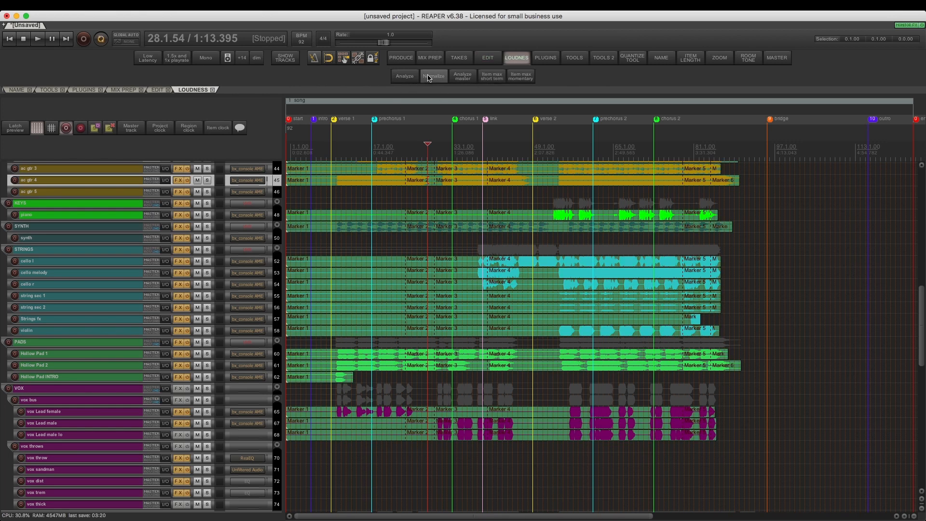
pyautogui.click(432, 75)
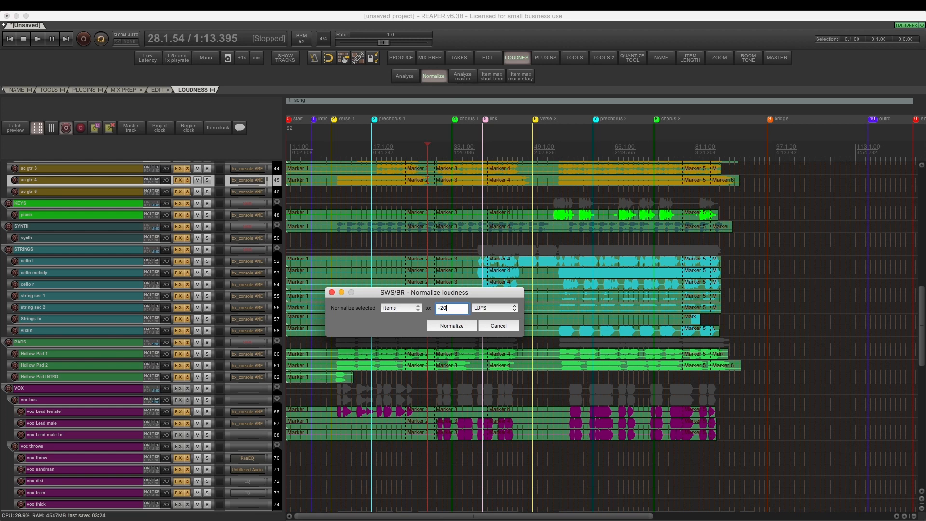
pyautogui.click(451, 325)
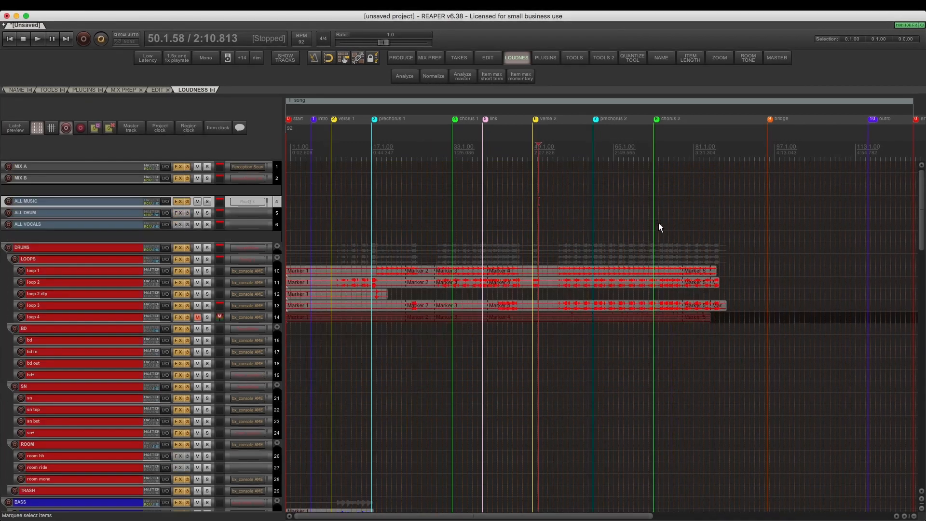
pyautogui.scroll(-3)
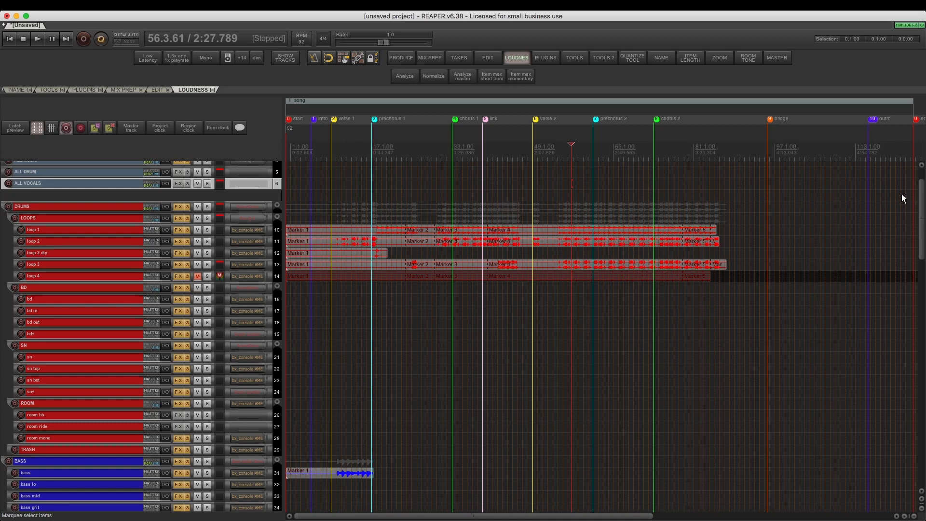
pyautogui.scroll(-3)
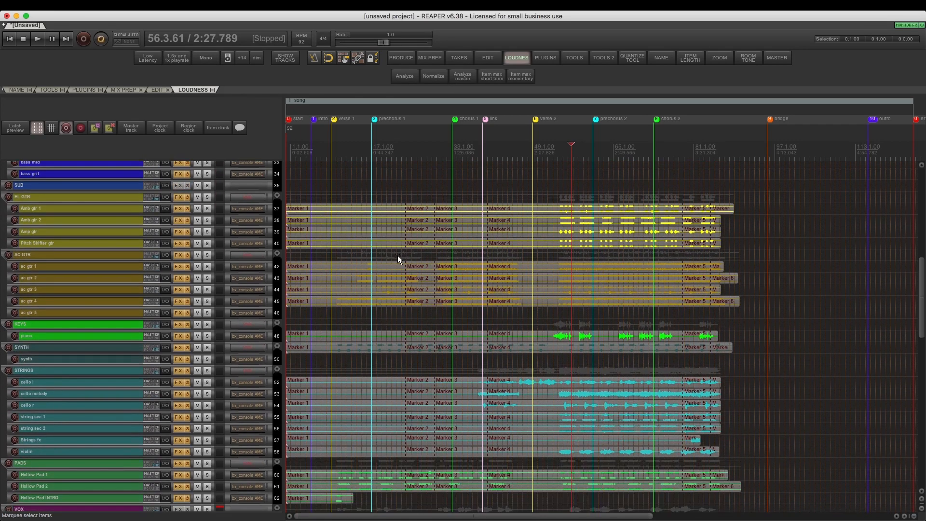
pyautogui.scroll(-3)
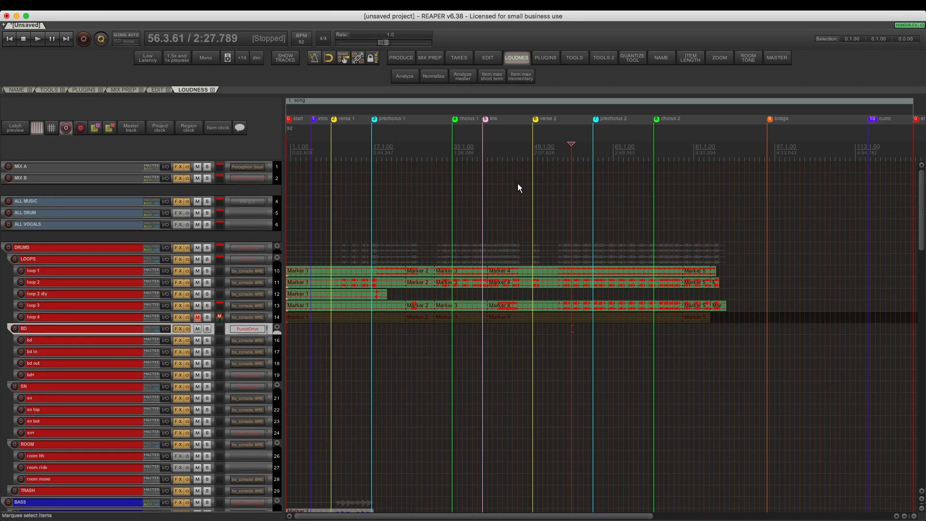
pyautogui.scroll(-3)
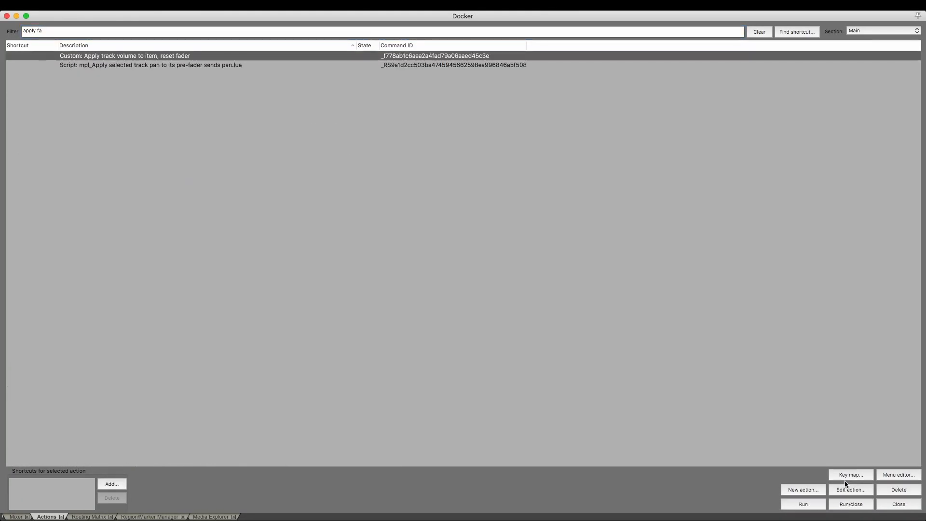
# Step: Edit the 'apply fader' custom action and inspect its steps: keep tracks, offset item volume by fader, set track to 0 dB
pyautogui.click(849, 489)
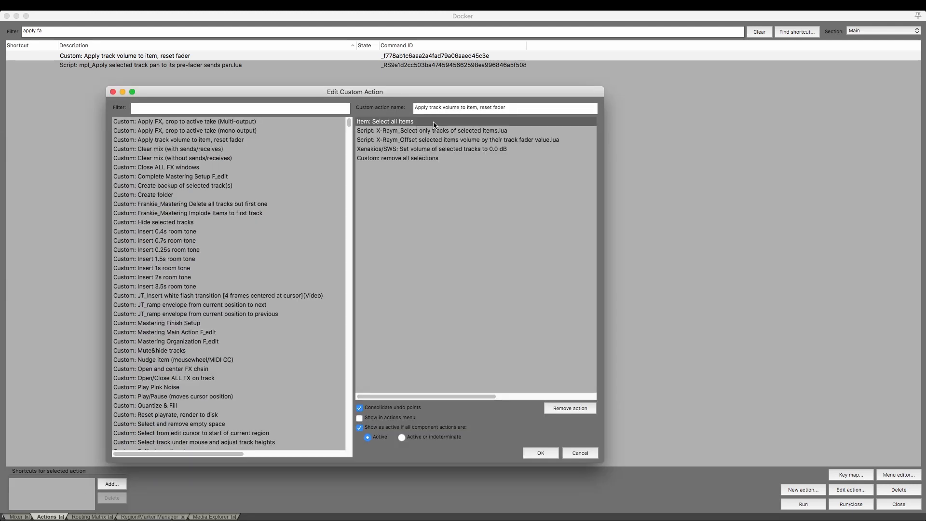
pyautogui.click(432, 130)
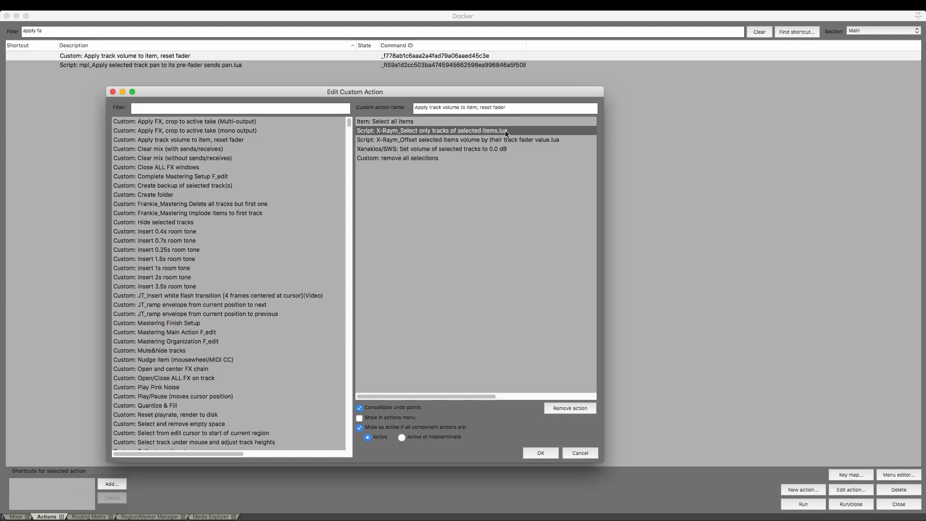
pyautogui.moveTo(447, 147)
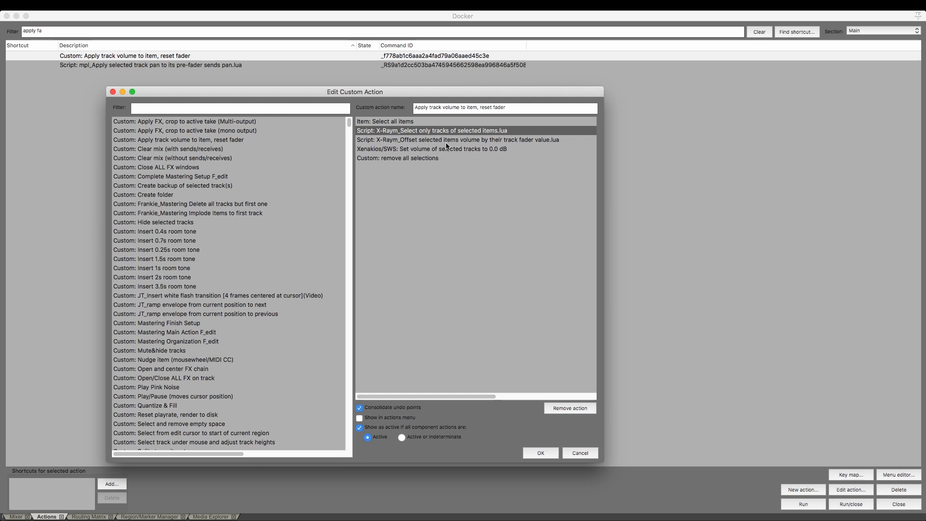
pyautogui.moveTo(528, 135)
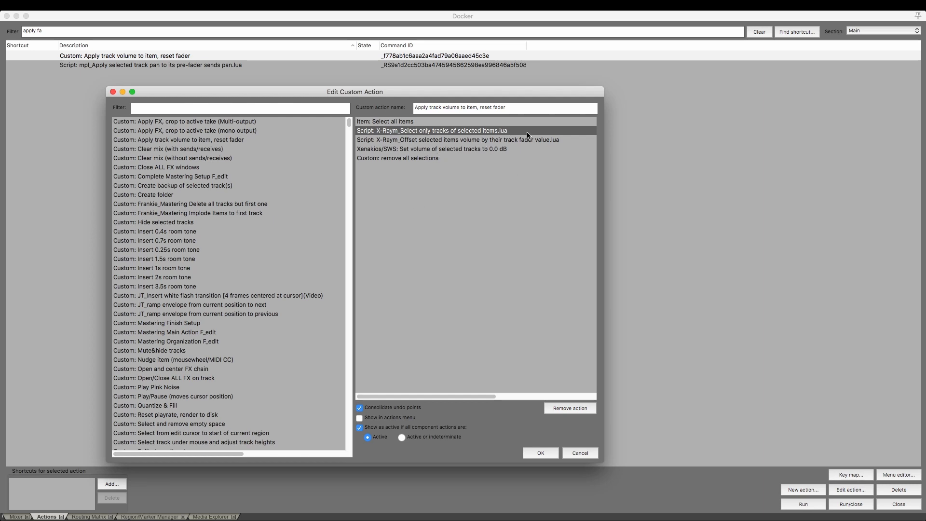
pyautogui.click(460, 139)
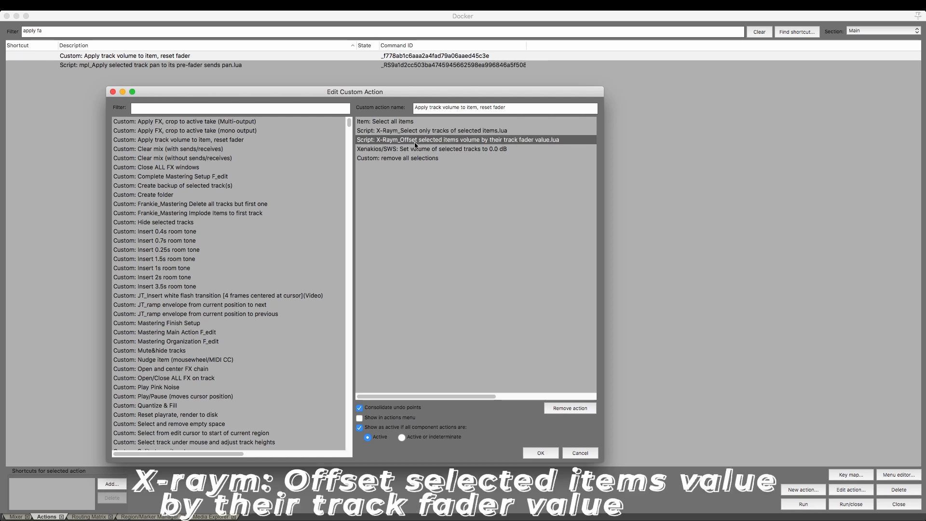
pyautogui.moveTo(436, 147)
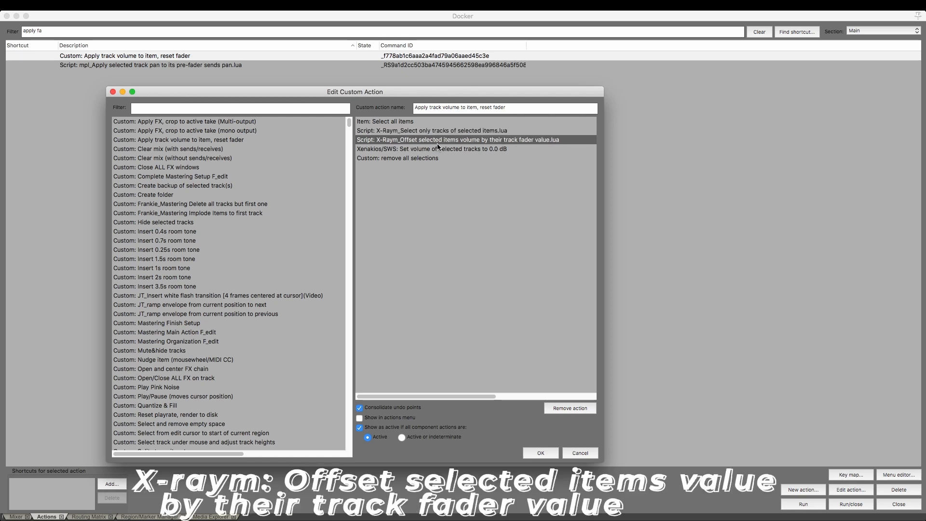
pyautogui.moveTo(499, 147)
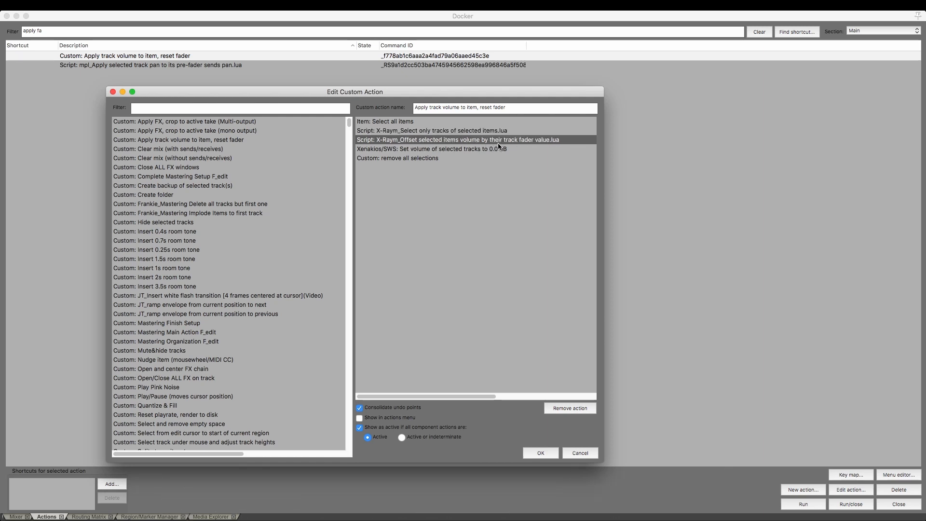
pyautogui.click(431, 149)
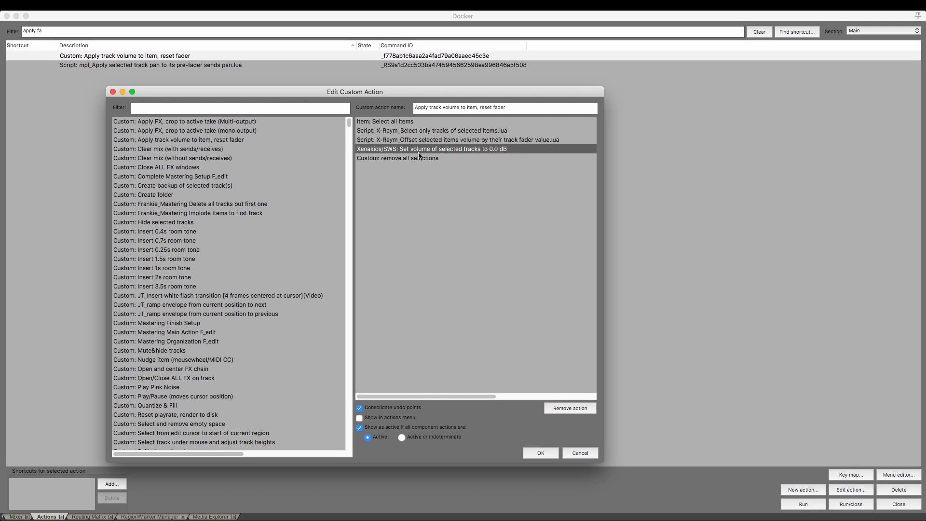
pyautogui.moveTo(499, 153)
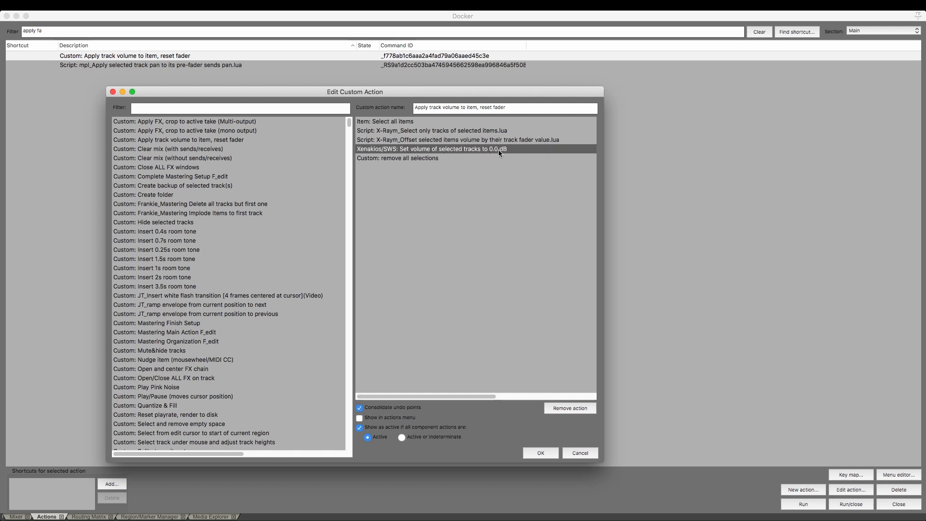
pyautogui.click(397, 157)
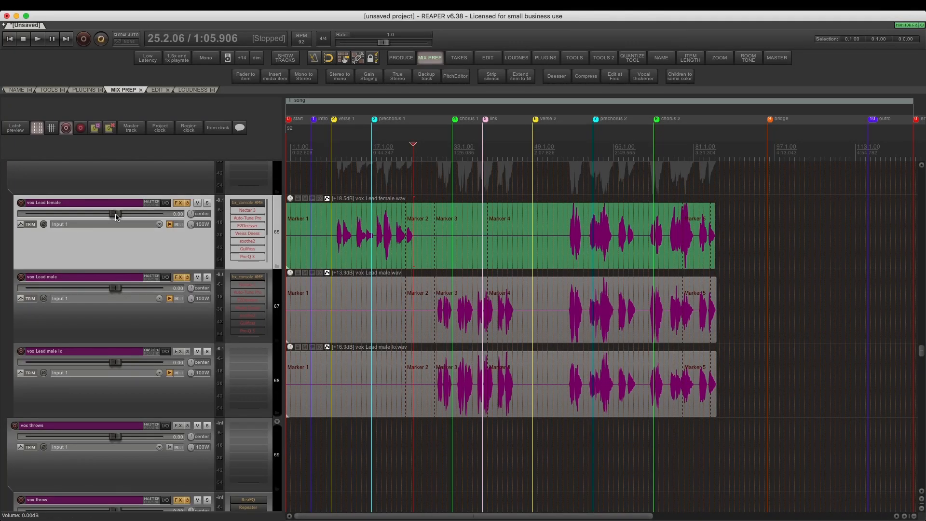
# Step: Adjust the vox Lead female fader and apply its volume to the item, resetting the fader
pyautogui.moveTo(115, 213); pyautogui.dragTo(20, 213)
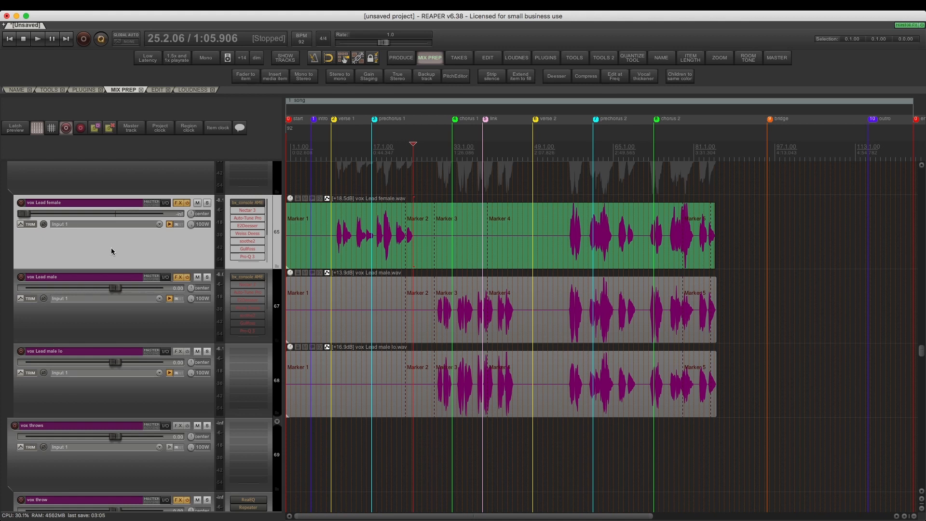
pyautogui.click(244, 76)
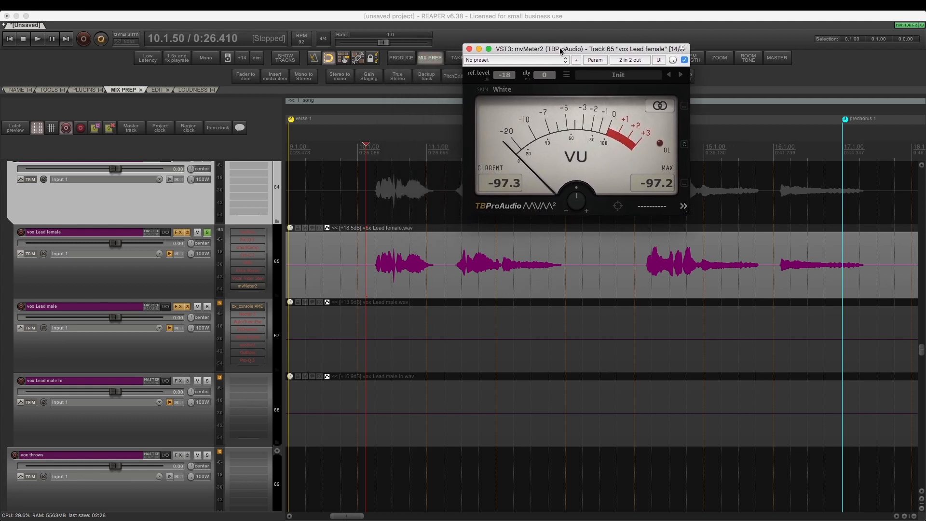
# Step: Select the lead female vocal phrases one by one to set each clip's gain against the VU reading
pyautogui.click(36, 39)
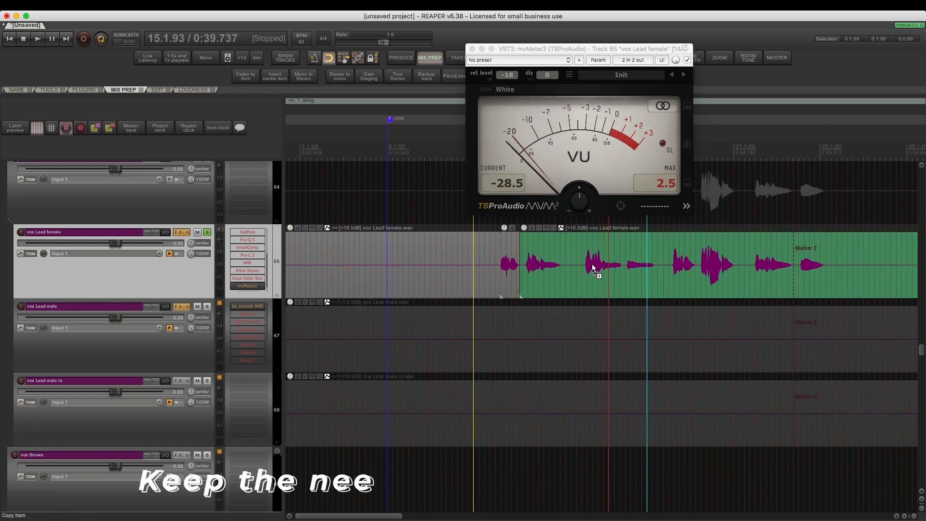
pyautogui.click(37, 38)
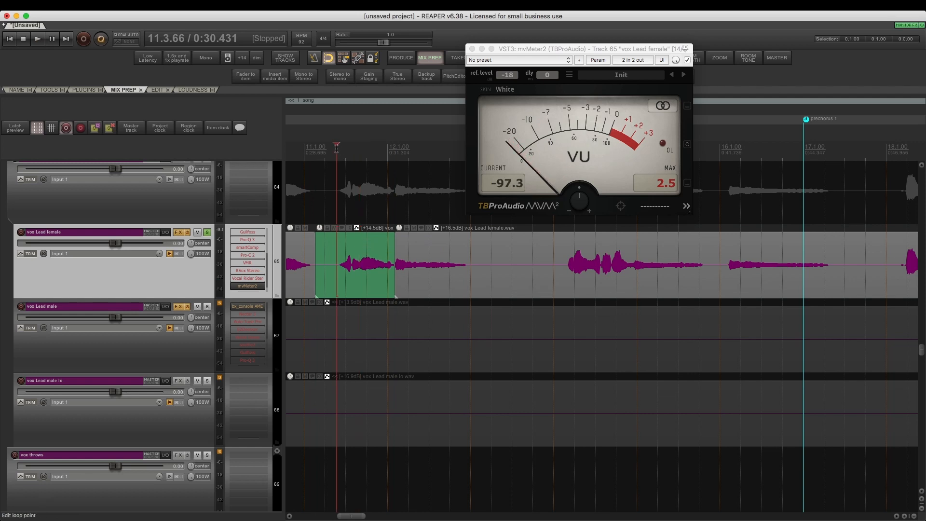
pyautogui.click(37, 39)
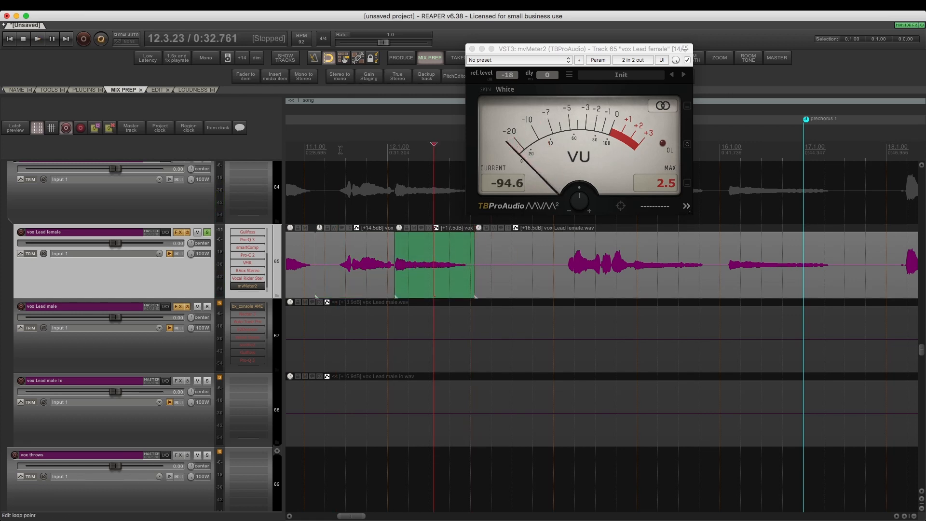
pyautogui.click(36, 39)
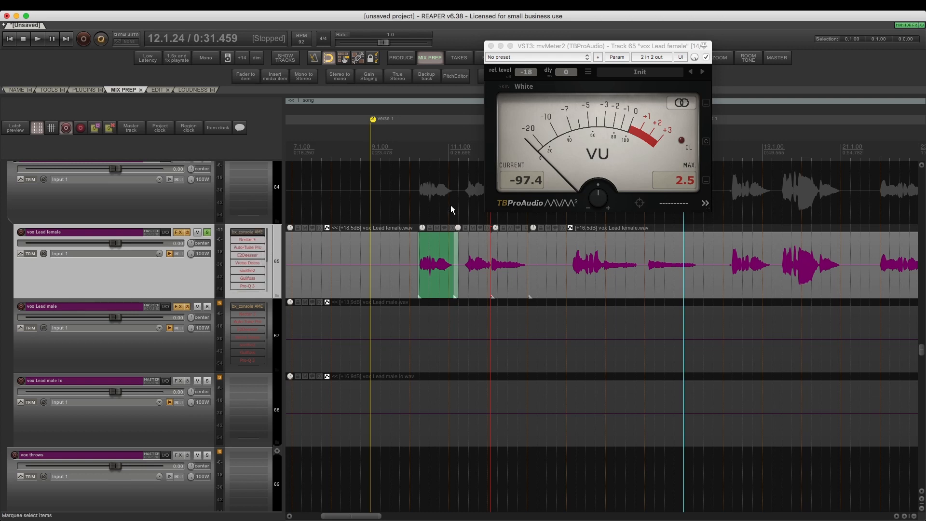
pyautogui.moveTo(426, 202)
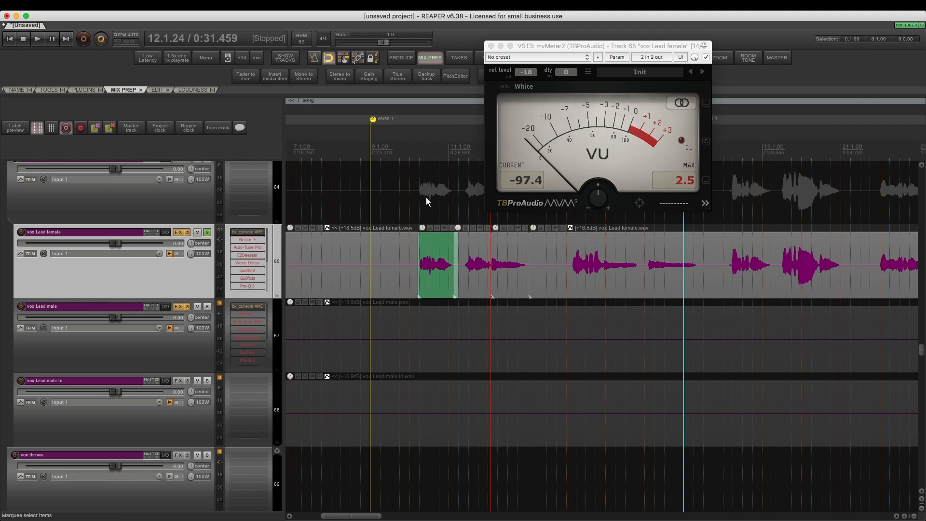
pyautogui.moveTo(488, 219)
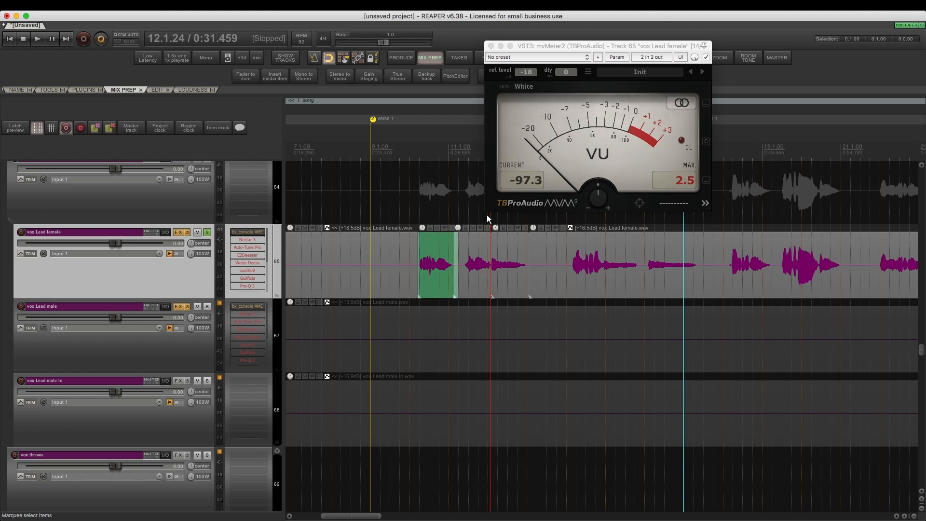
pyautogui.moveTo(509, 162)
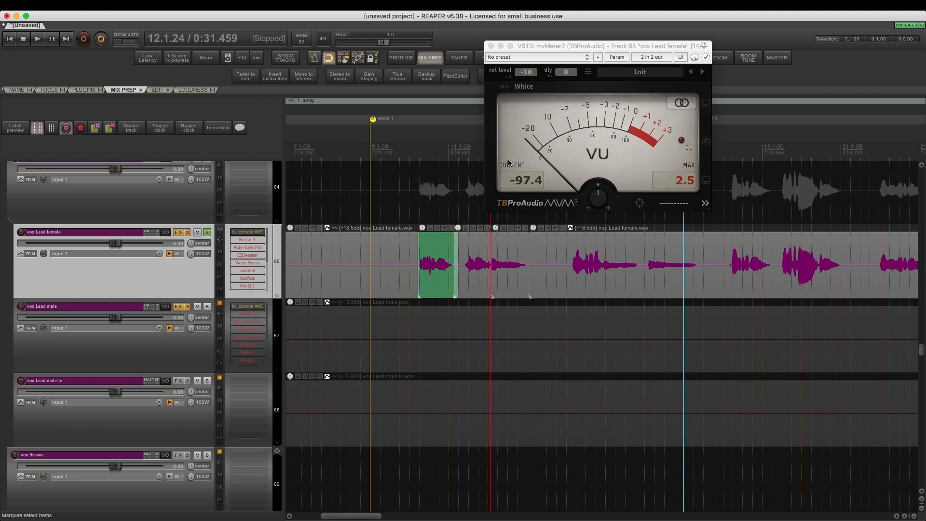